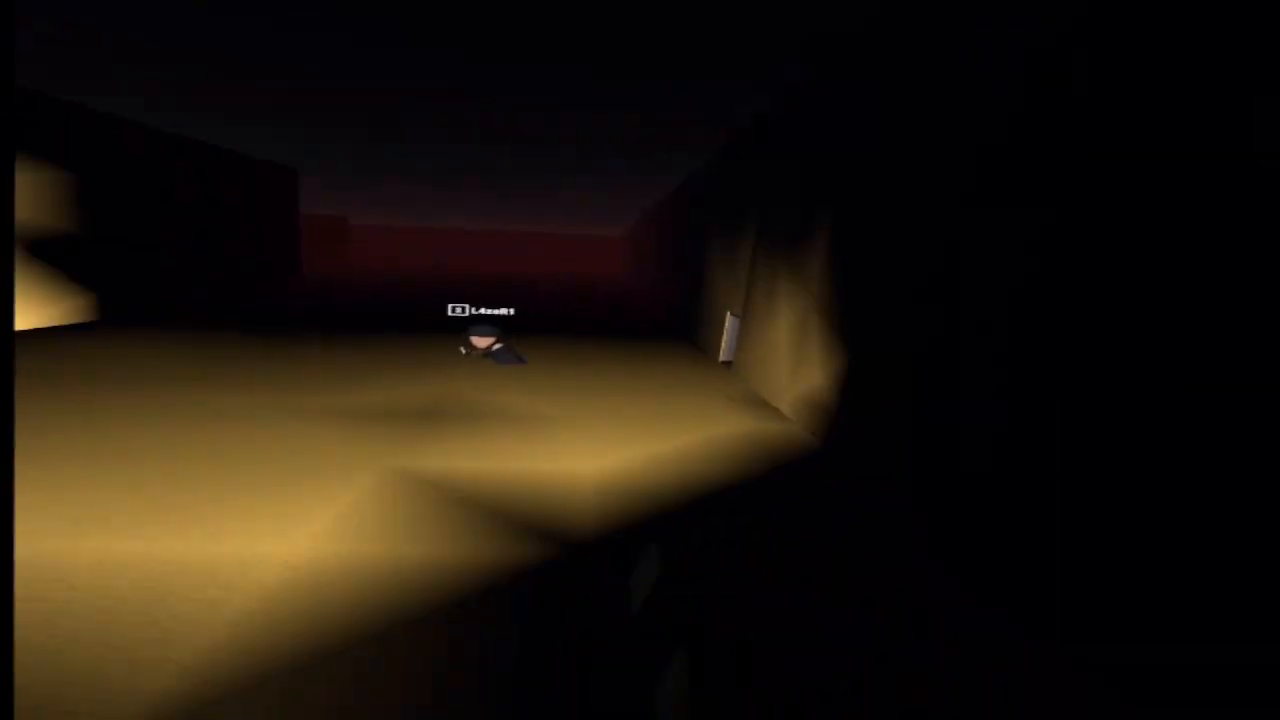
{"action": "mouse_move", "coordinate": [640, 360]}
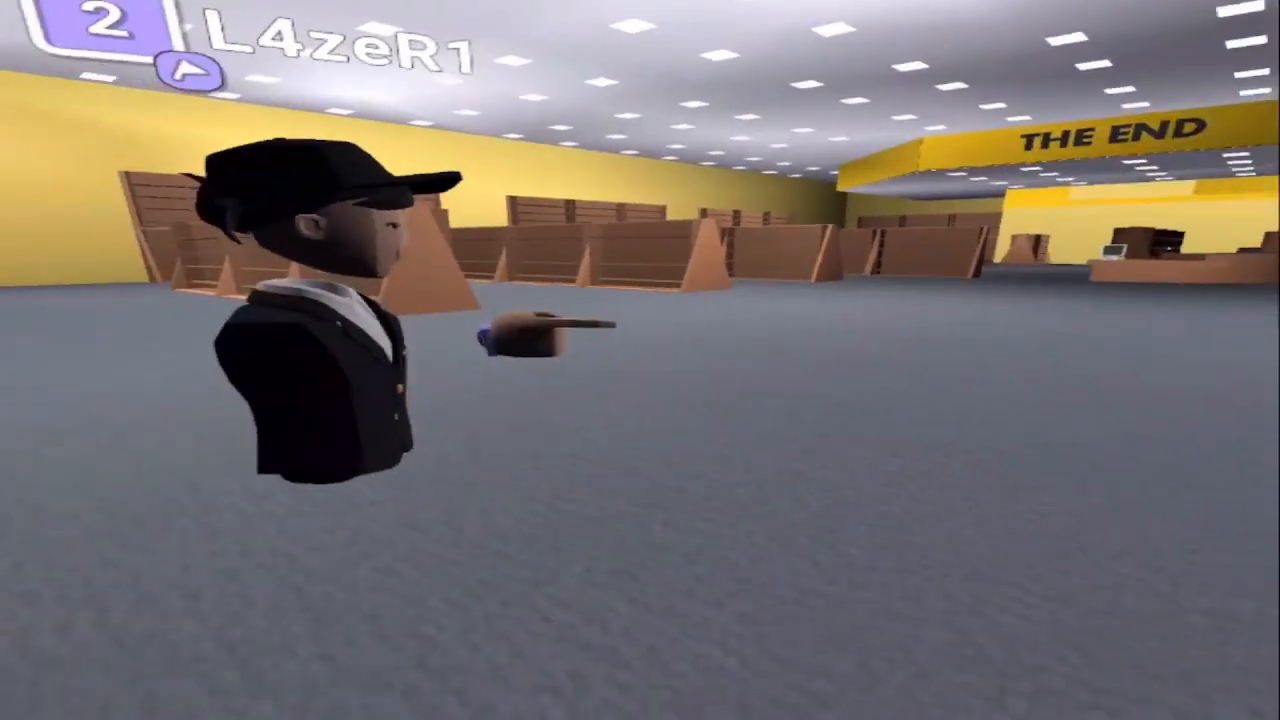
{"action": "mouse_move", "coordinate": [640, 360]}
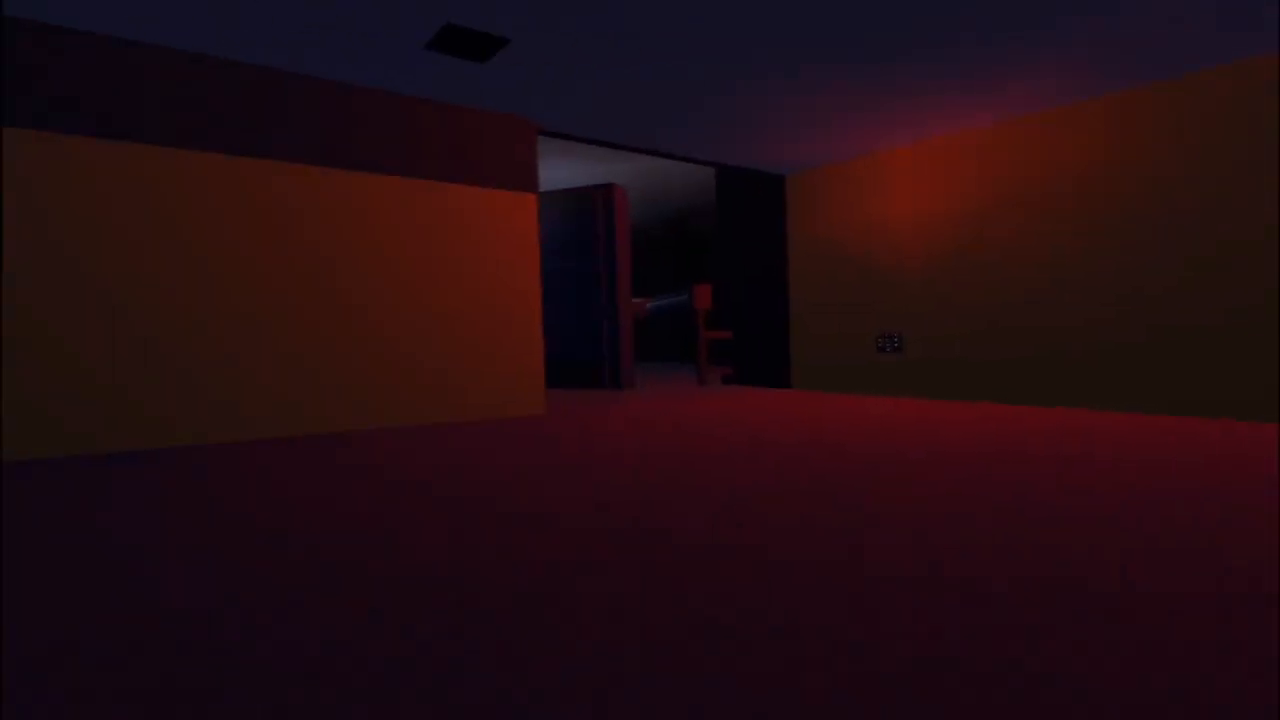
{"action": "mouse_move", "coordinate": [640, 360]}
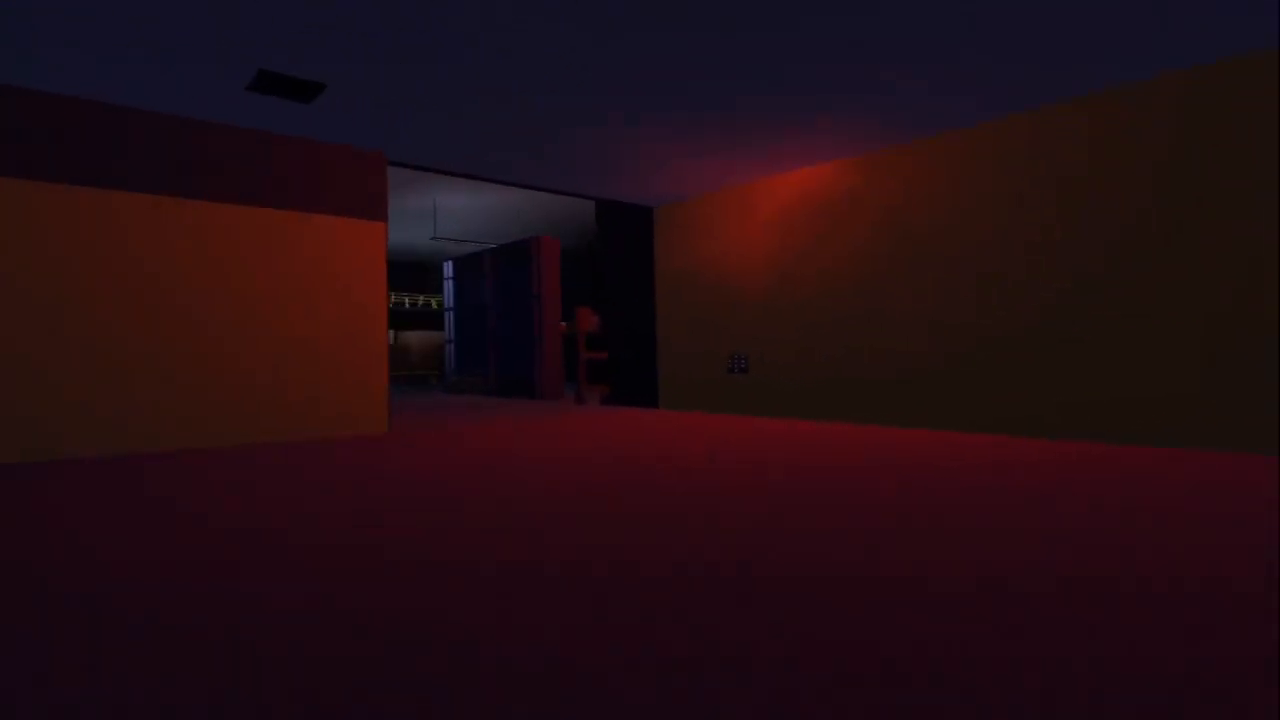
{"action": "mouse_move", "coordinate": [640, 360]}
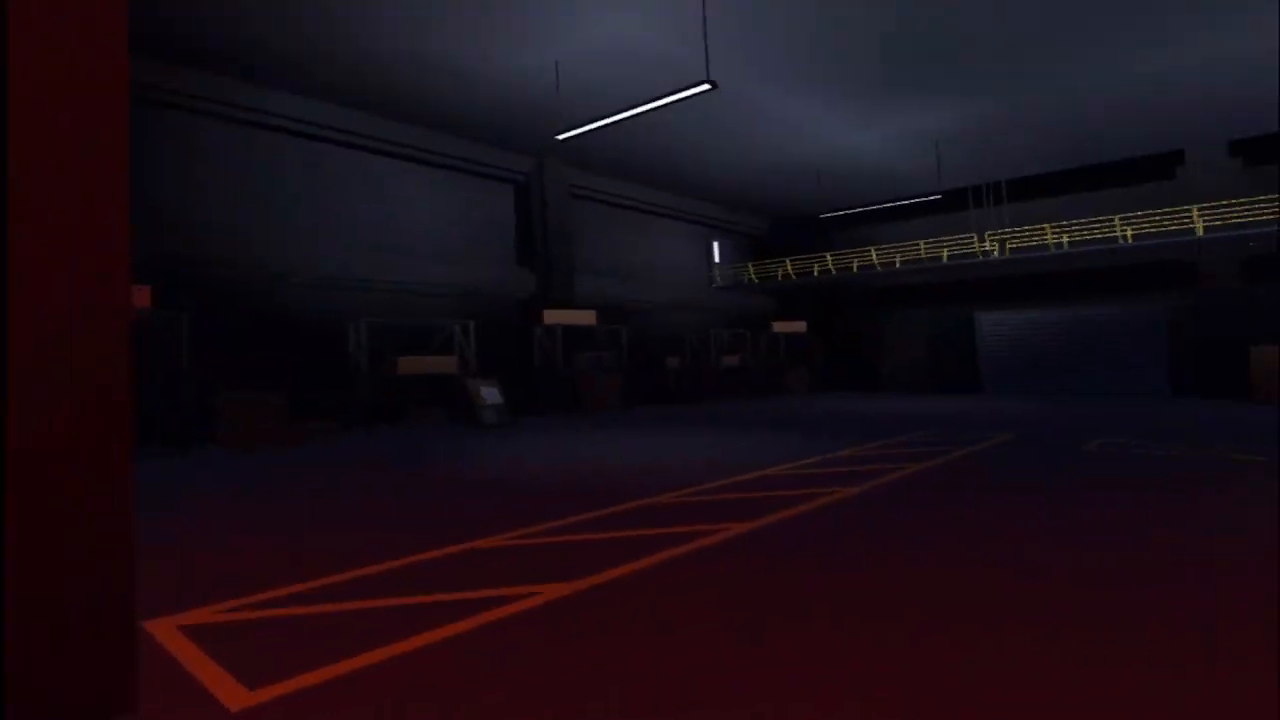
{"action": "mouse_move", "coordinate": [640, 360]}
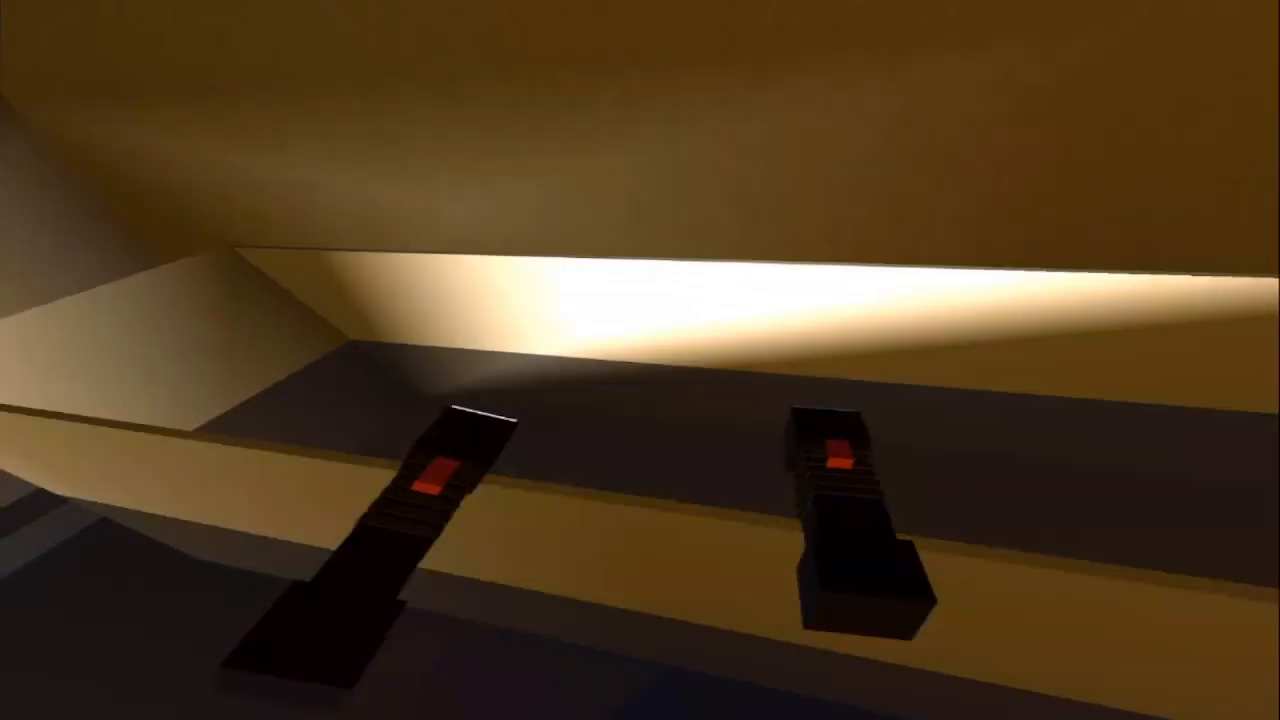
{"action": "mouse_move", "coordinate": [640, 360]}
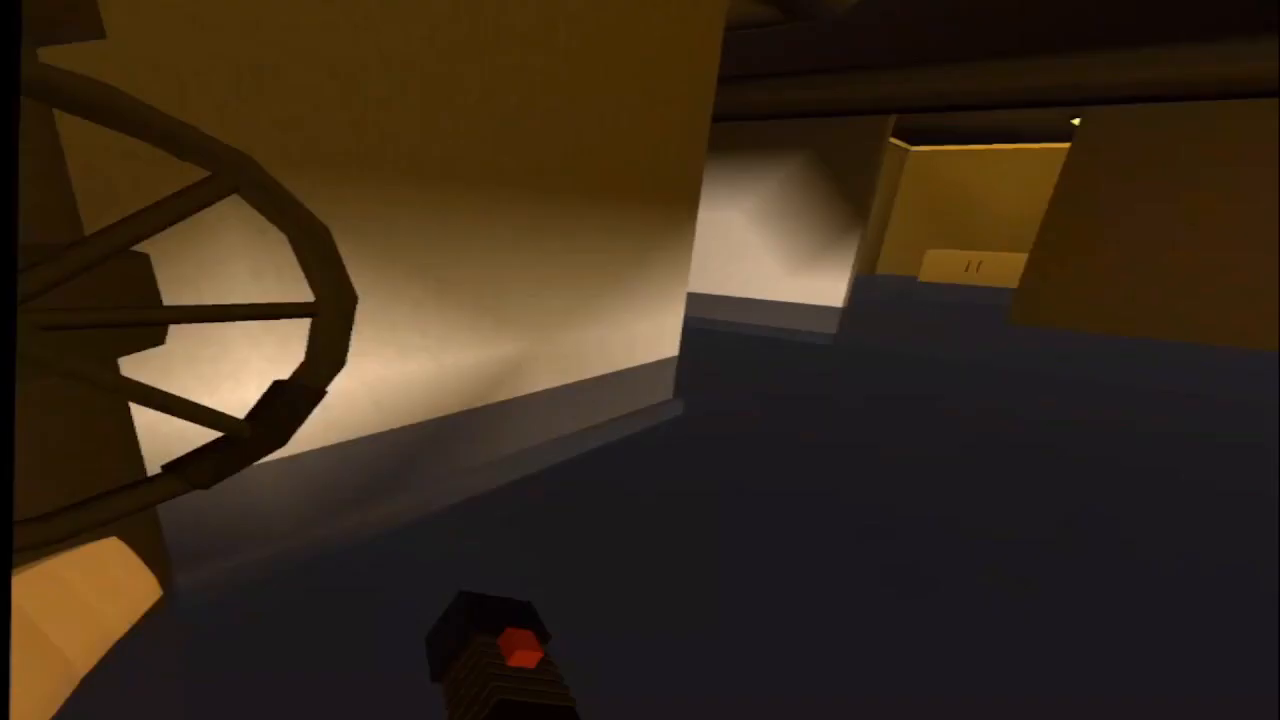
{"action": "mouse_move", "coordinate": [640, 360]}
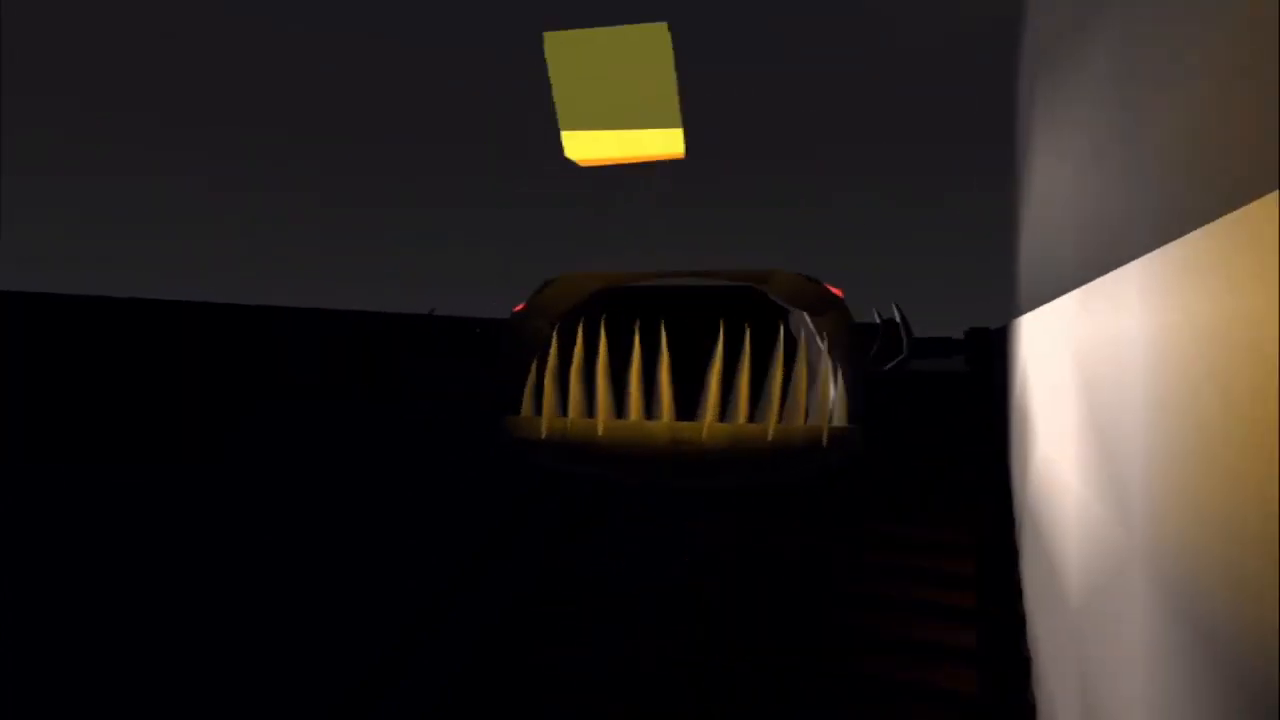
{"action": "mouse_move", "coordinate": [640, 360]}
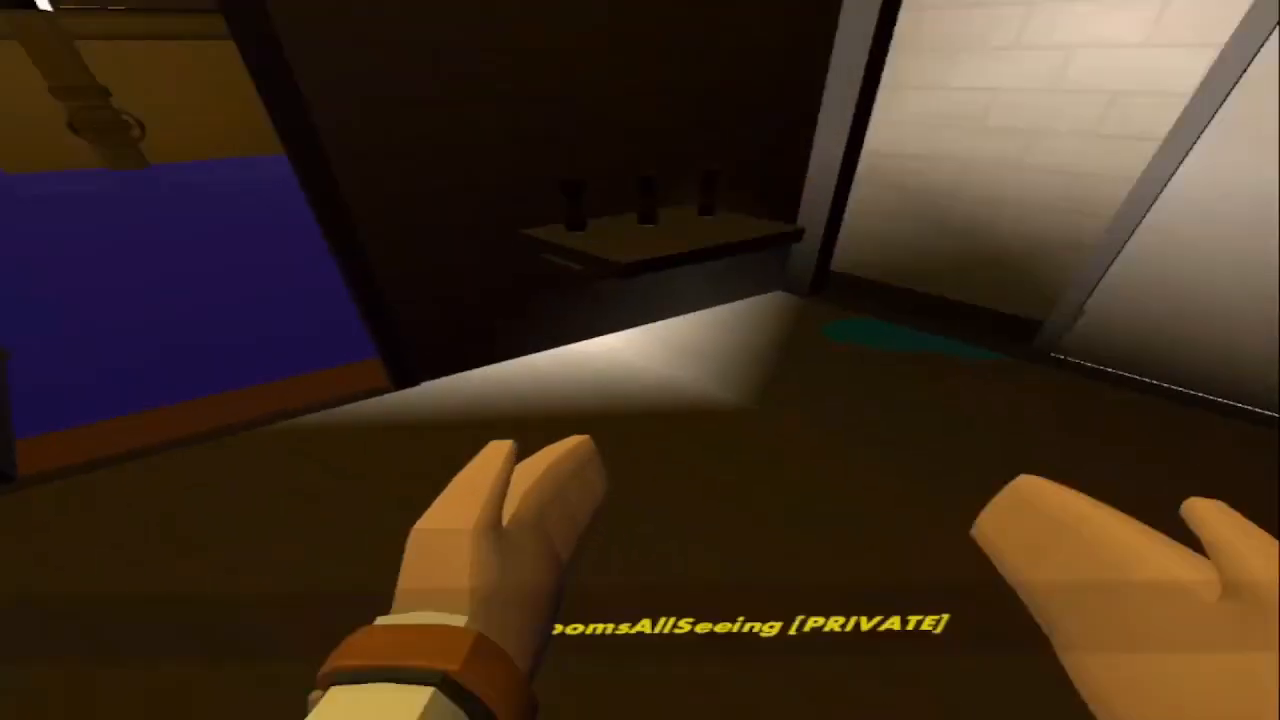
{"action": "mouse_move", "coordinate": [640, 360]}
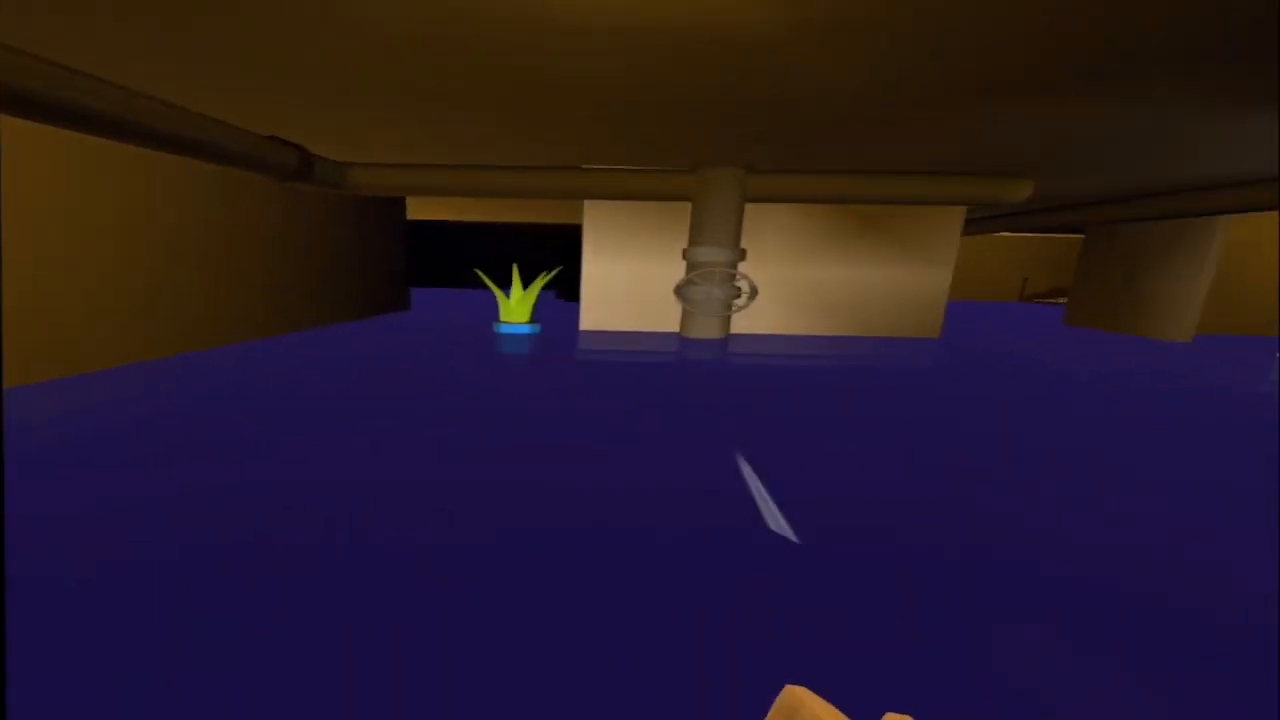